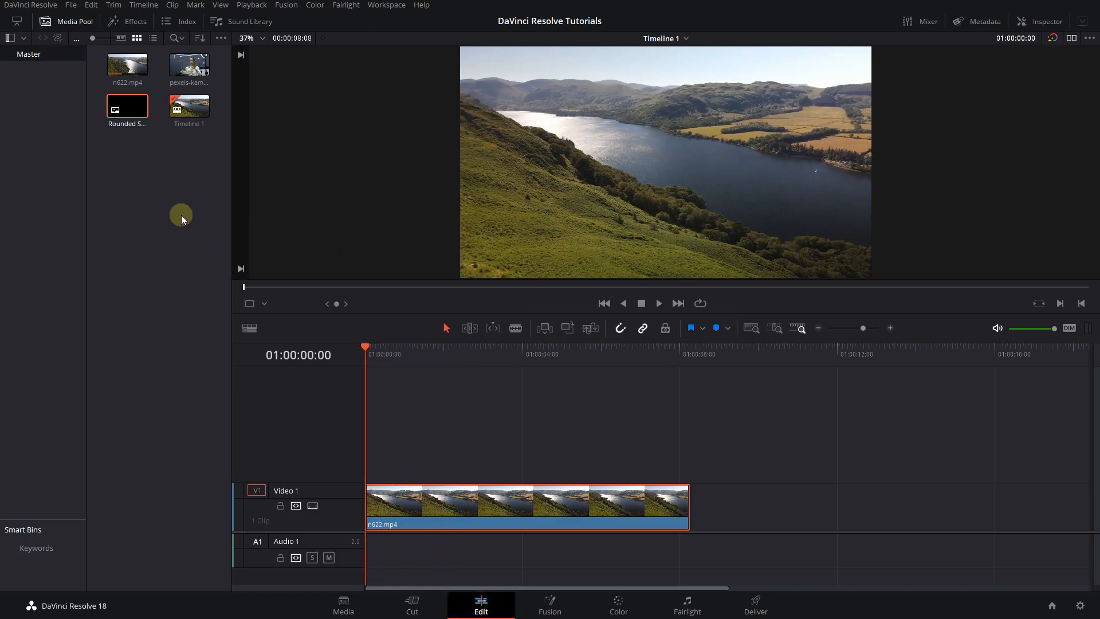
mouse_move(164, 190)
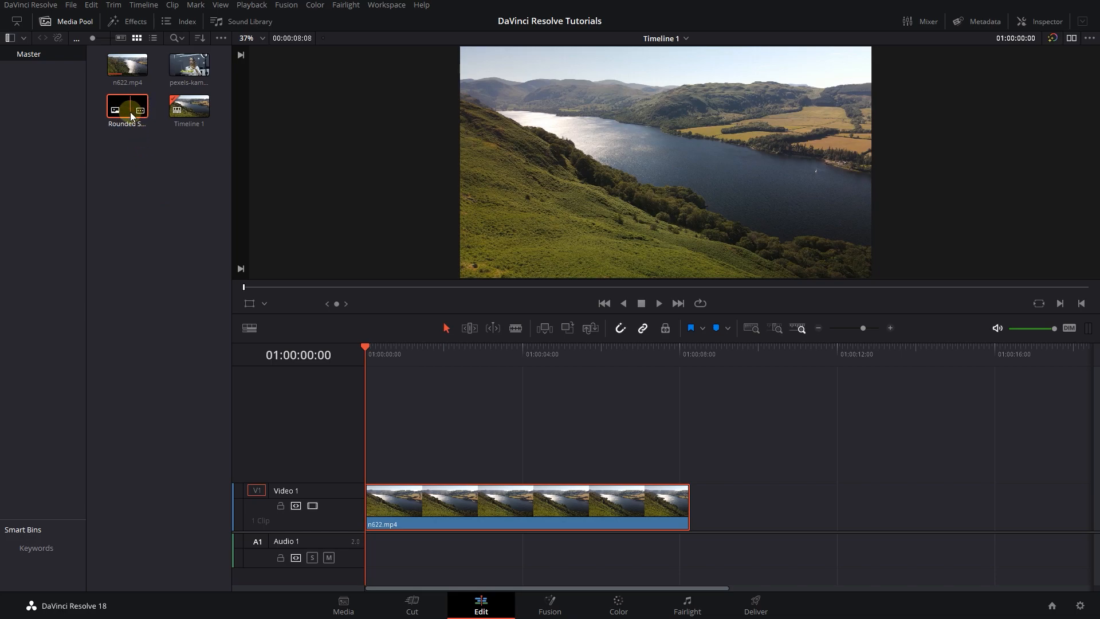
Place Rounded Star.png on Video 2 and the pexels webcam clip on Video 3
drag(127, 108, 463, 451)
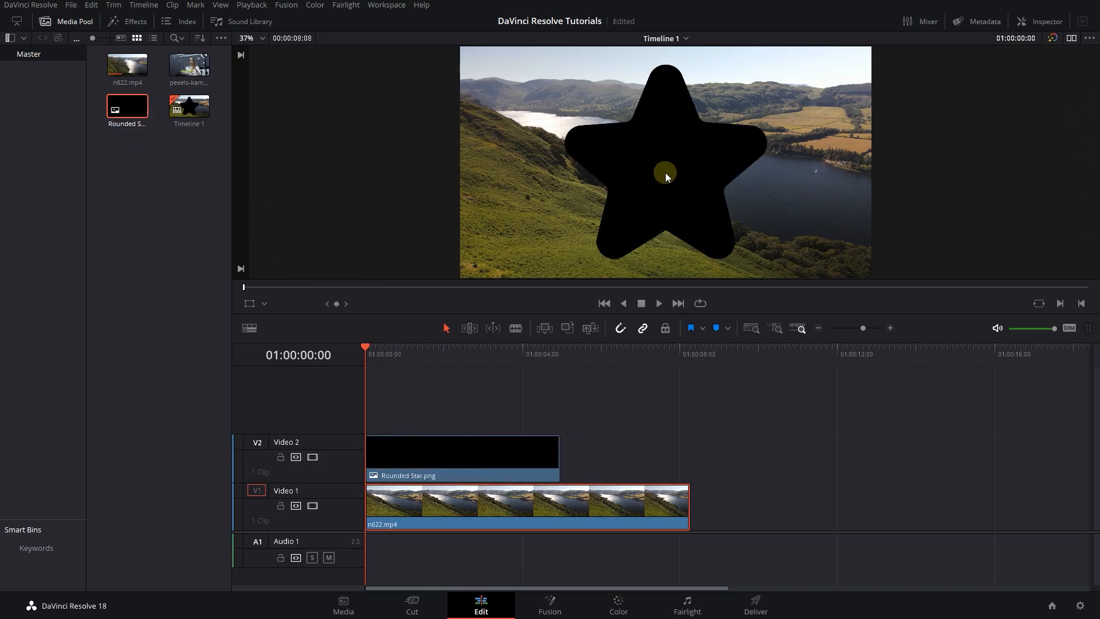
drag(558, 453, 669, 453)
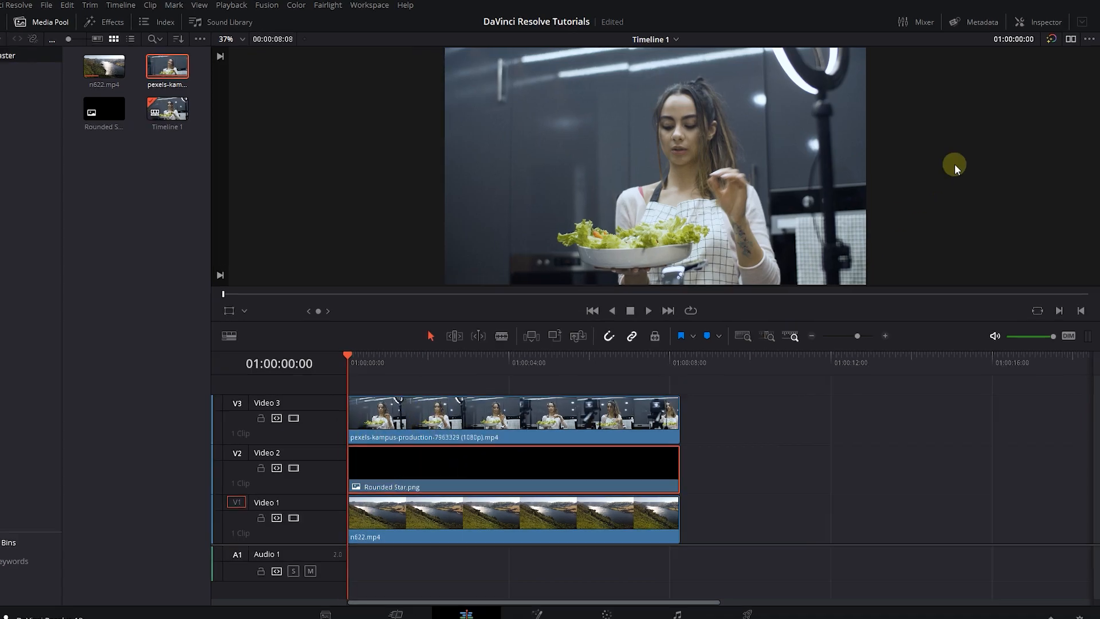
Select the webcam clip in the Inspector and set its Composite Mode to Foreground
click(1044, 22)
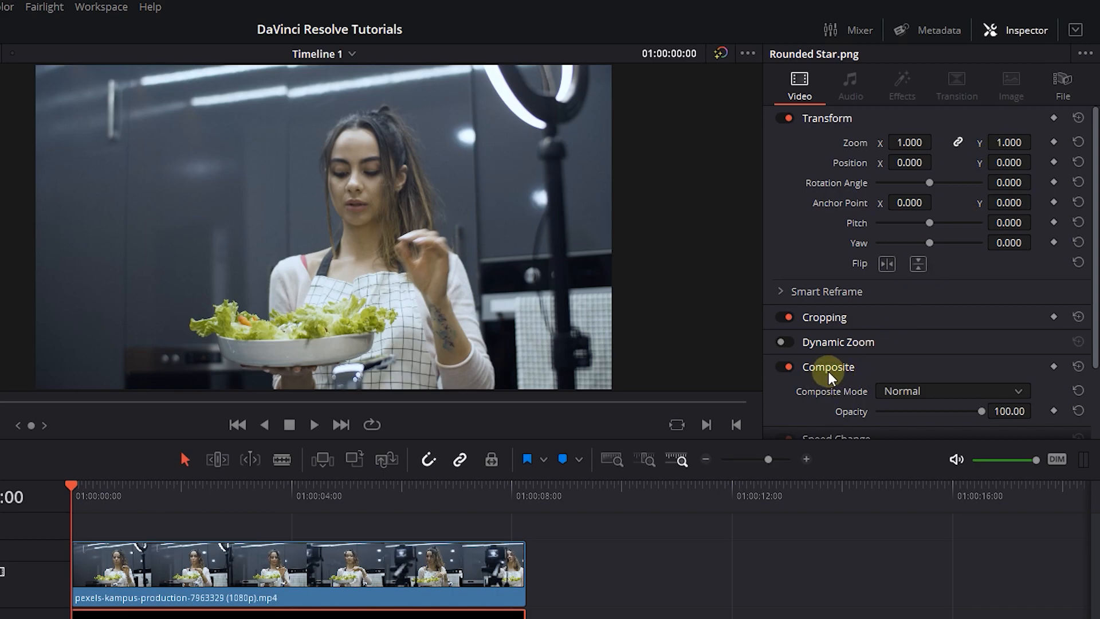
click(952, 391)
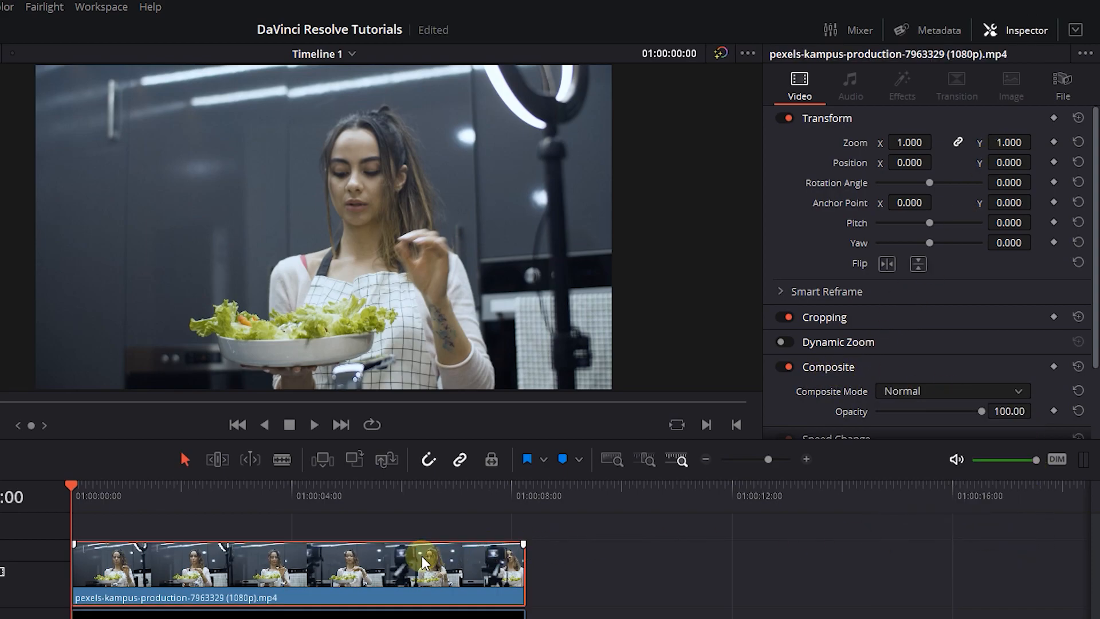
click(952, 391)
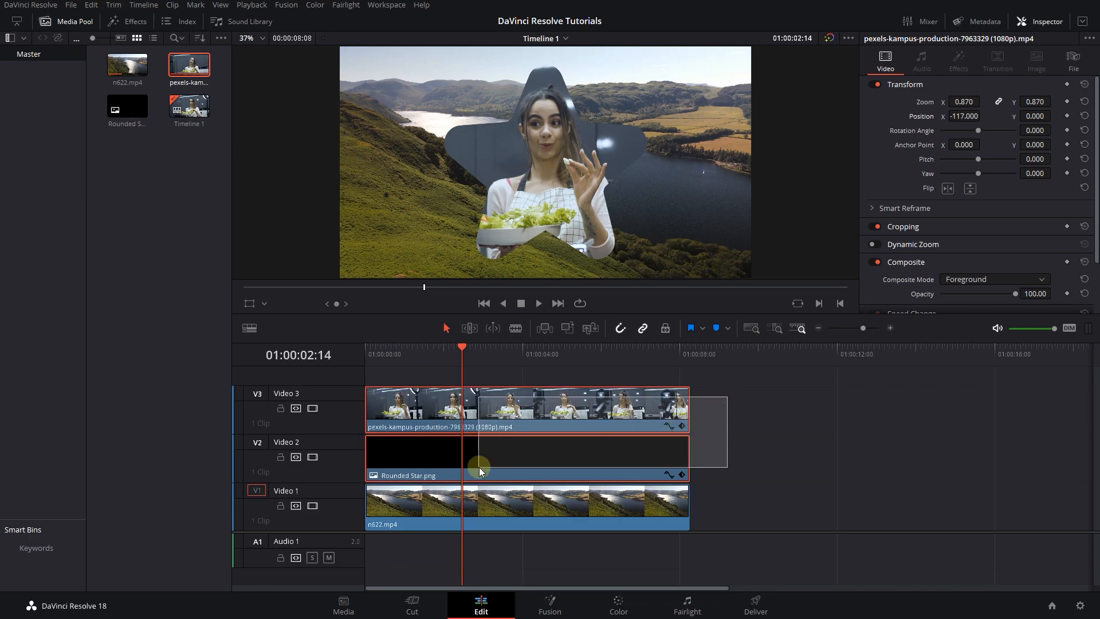
Combine the selected star and webcam clips into a new compound clip
right_click(480, 470)
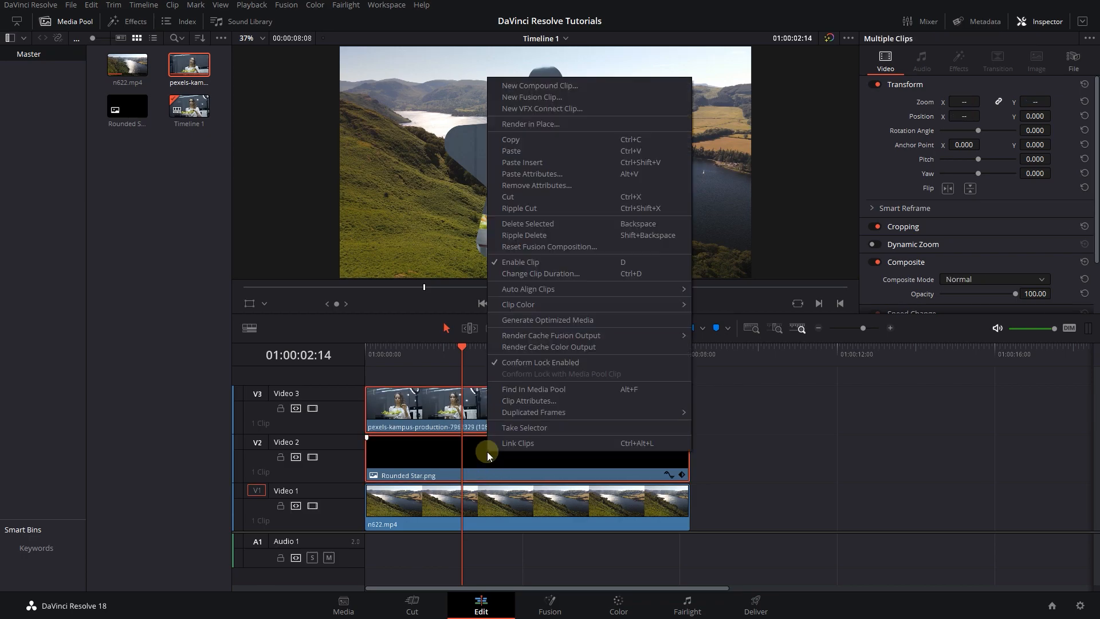
click(539, 85)
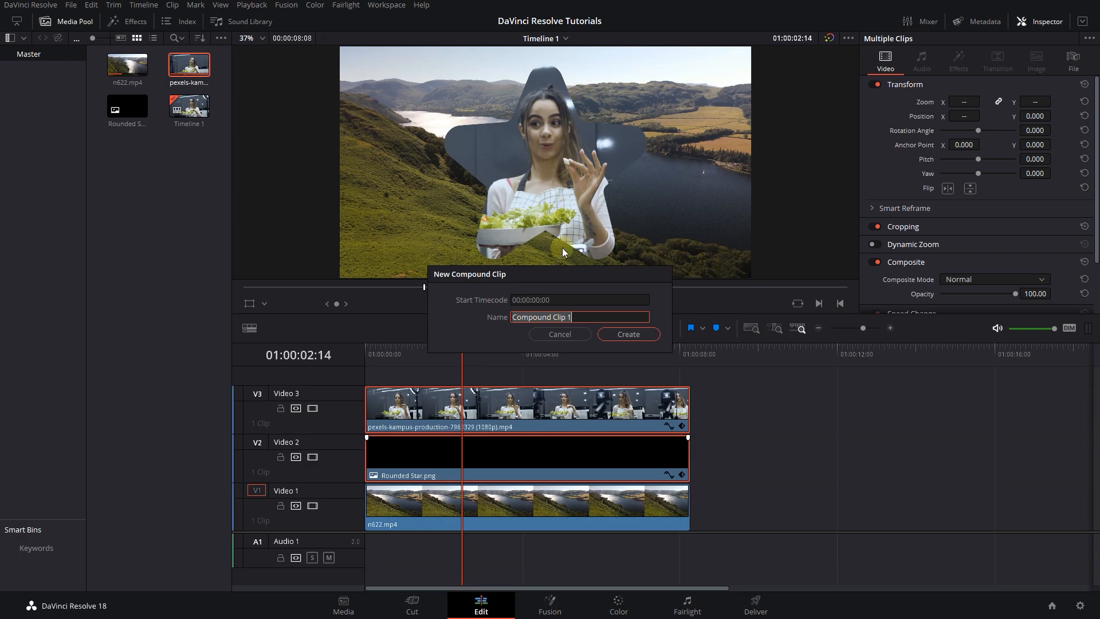
click(629, 334)
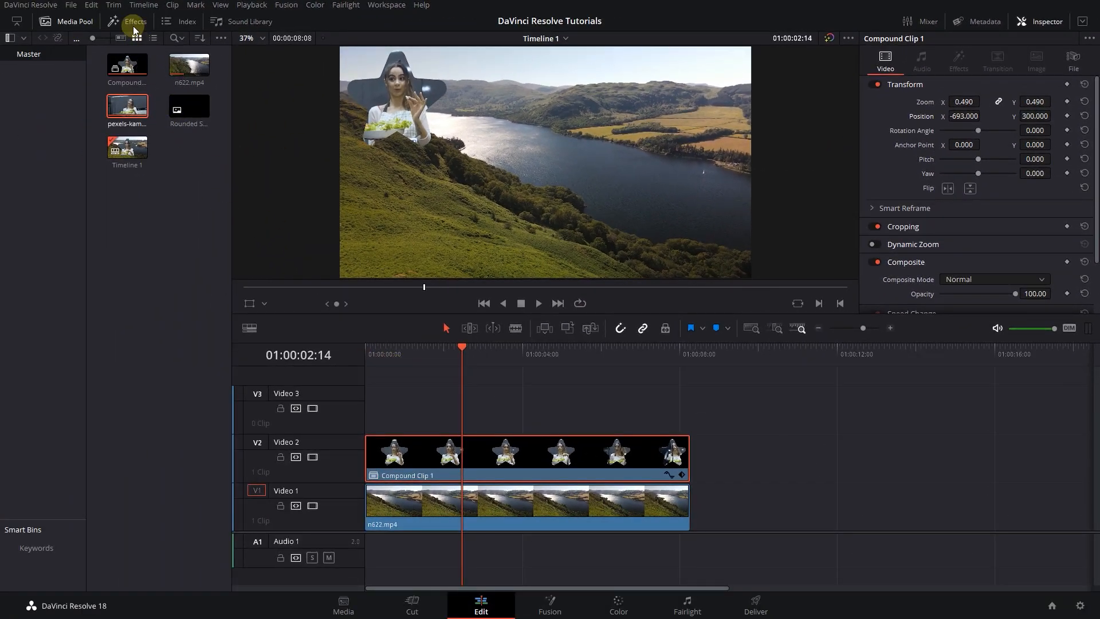
Search Effects for 'drop shadow' and apply Drop Shadow to Compound Clip 1
click(133, 21)
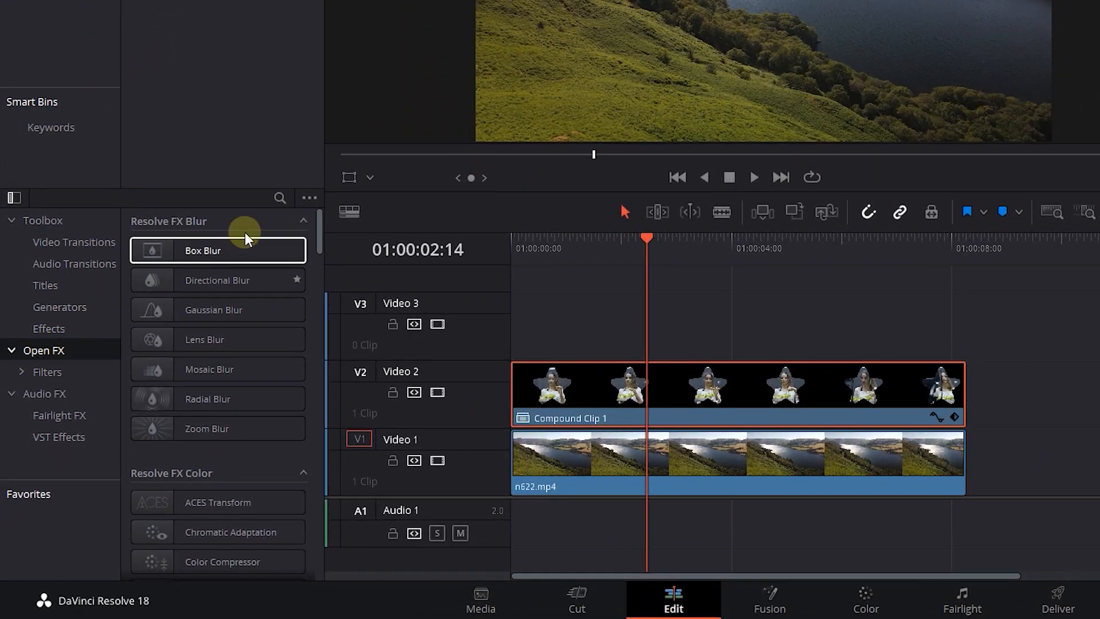
text(drop shadow)
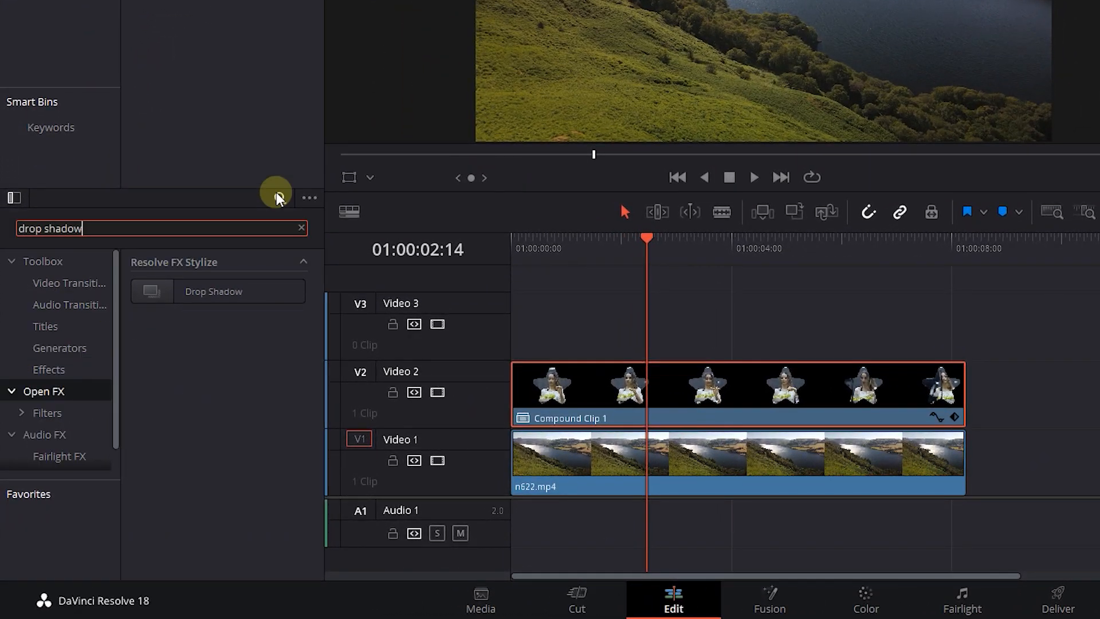
drag(213, 291, 709, 390)
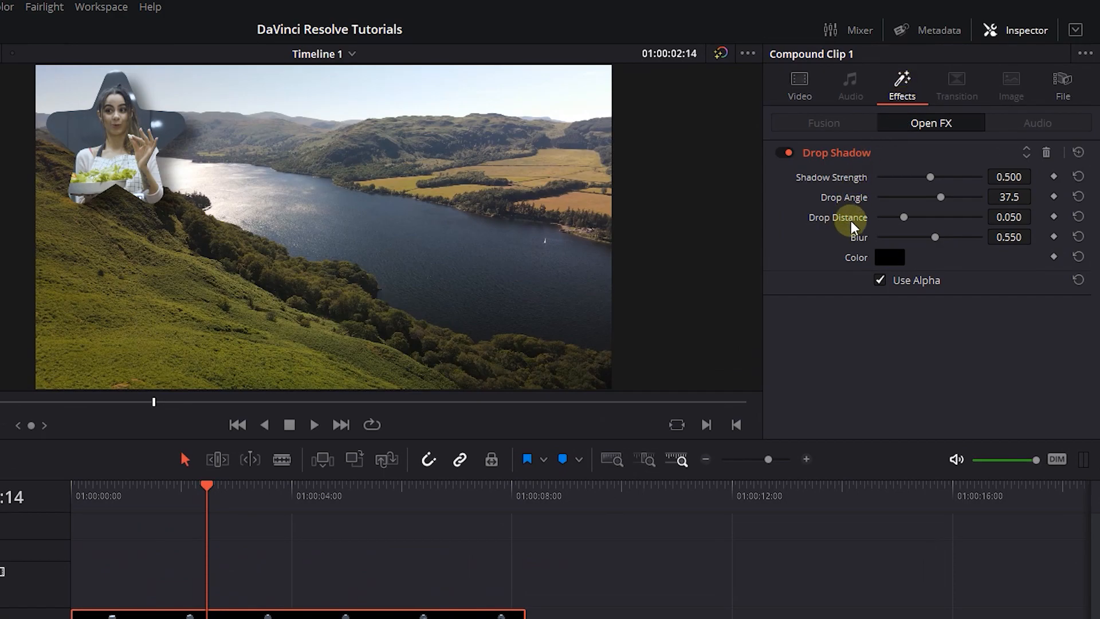
Set the Drop Distance to 0.000, then replay the timeline from the start
drag(904, 217, 877, 217)
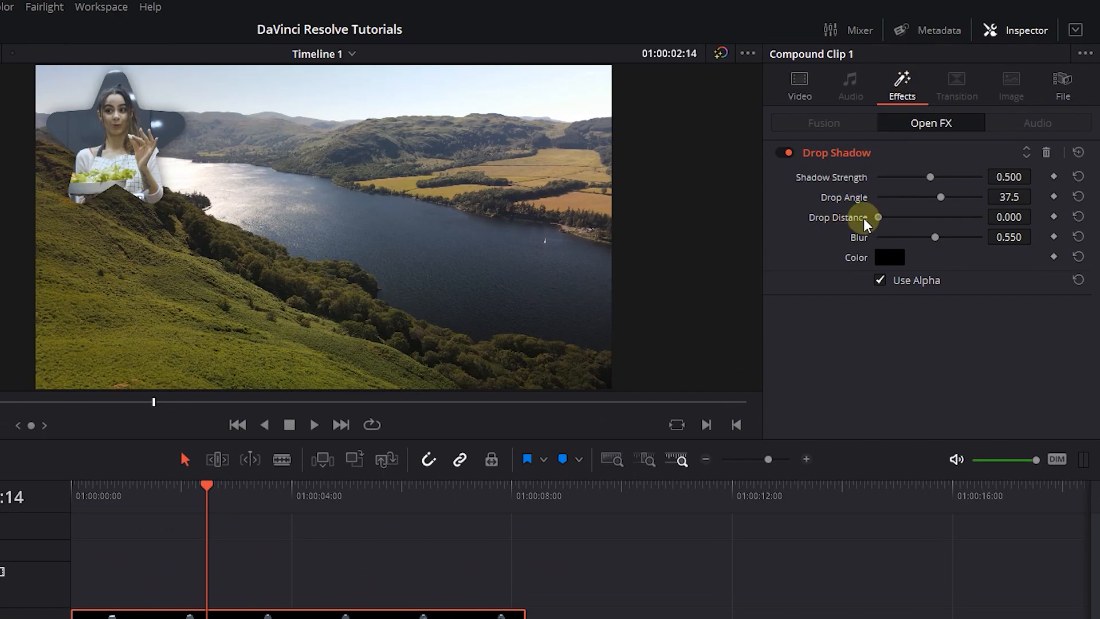
click(71, 493)
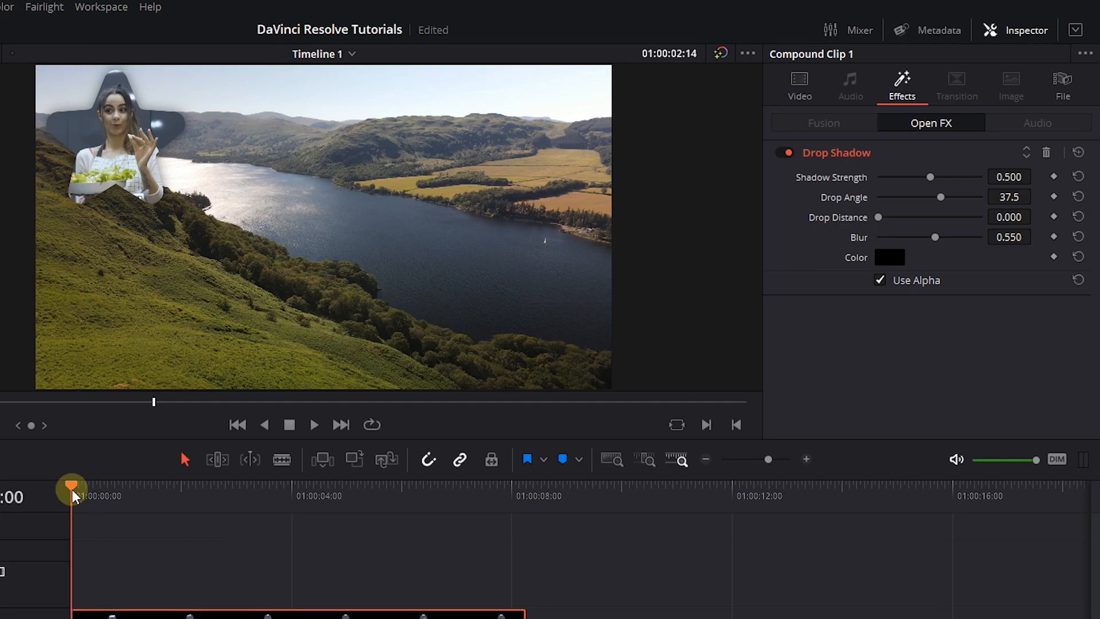
click(314, 425)
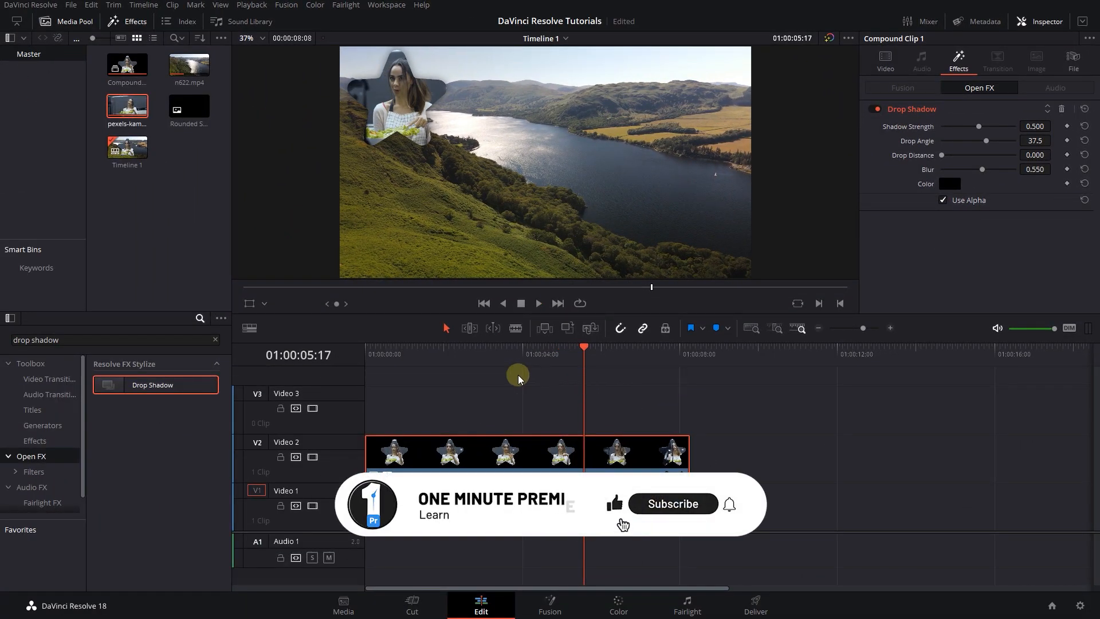
click(672, 504)
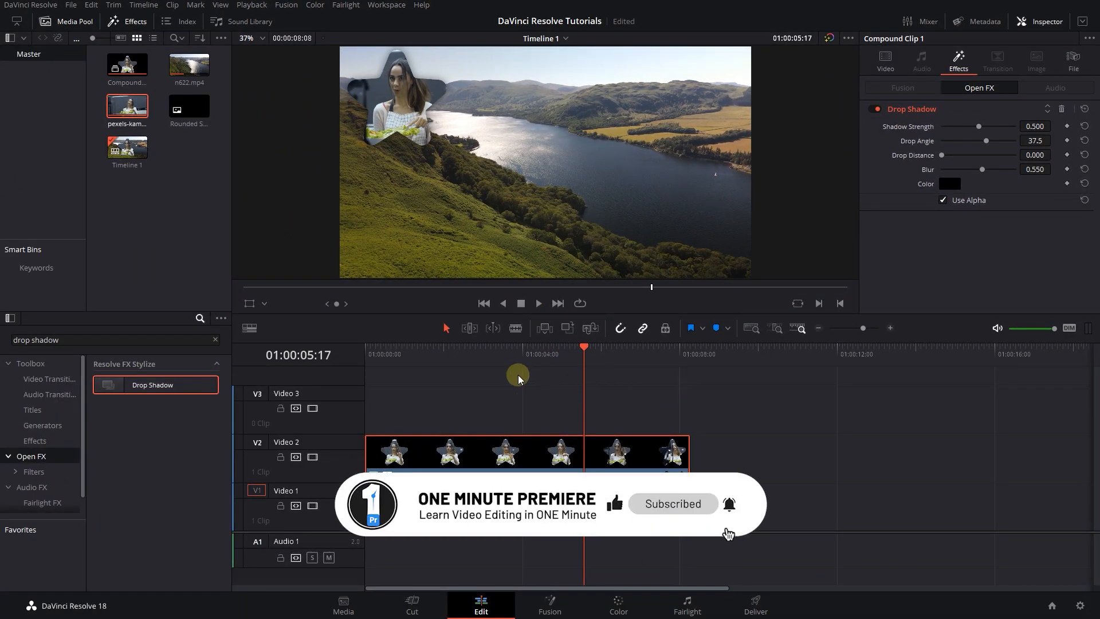